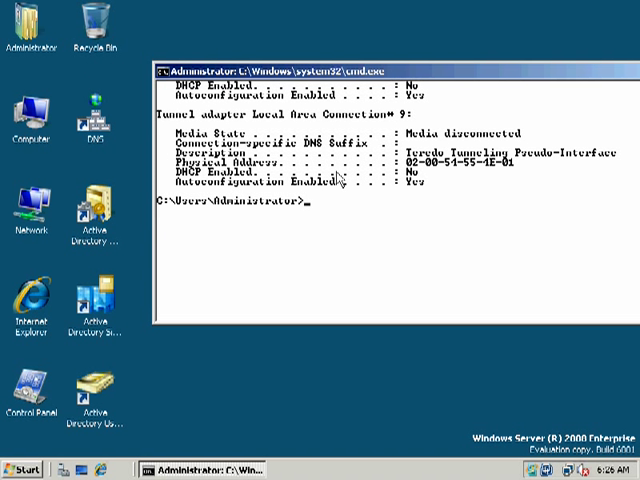
# Run ipconfig /all to show the full adapter, gateway and DNS server configuration.
pyautogui.write('ipconfi')
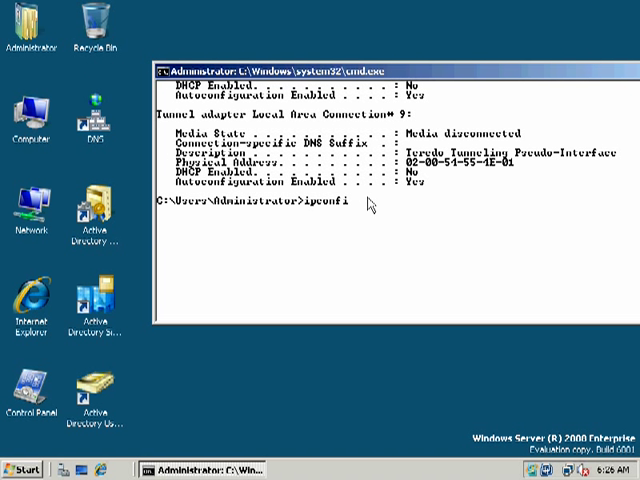
pyautogui.write('/all')
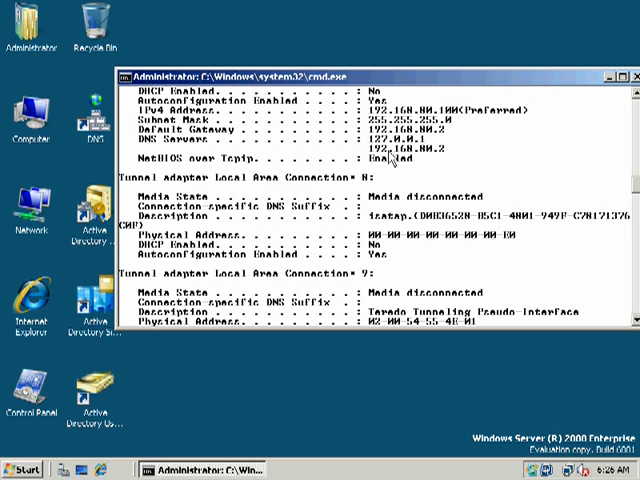
pyautogui.moveTo(446, 154)
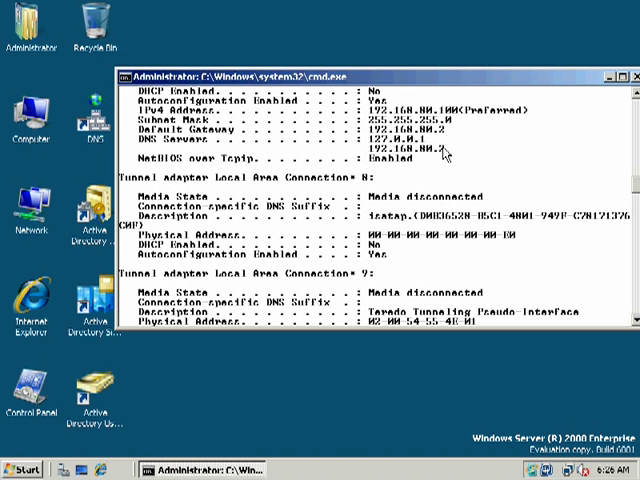
pyautogui.moveTo(448, 152)
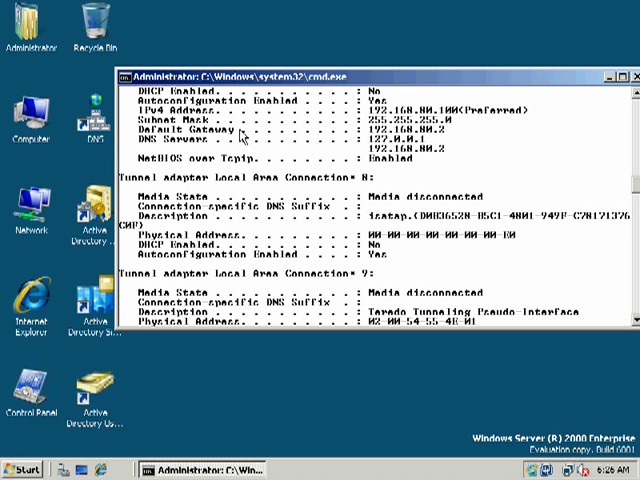
pyautogui.moveTo(296, 138)
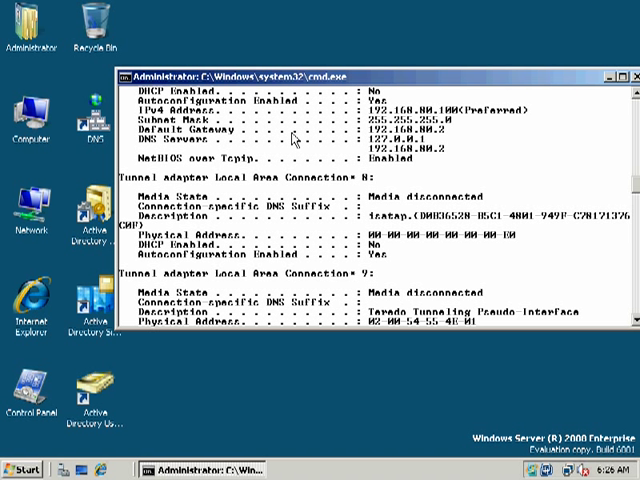
pyautogui.moveTo(456, 132)
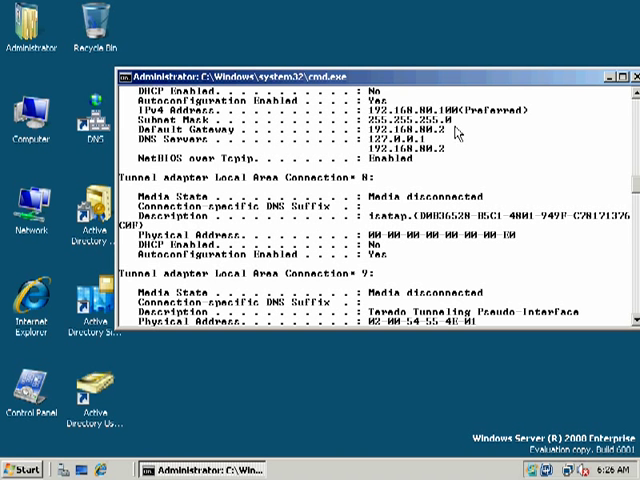
pyautogui.moveTo(498, 88)
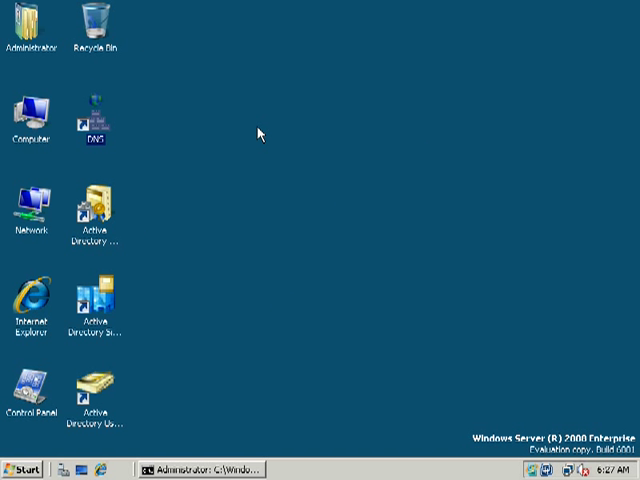
# Open the DNS console and remove the existing forwarder from the server's Forwarders list.
pyautogui.doubleClick(92, 112)
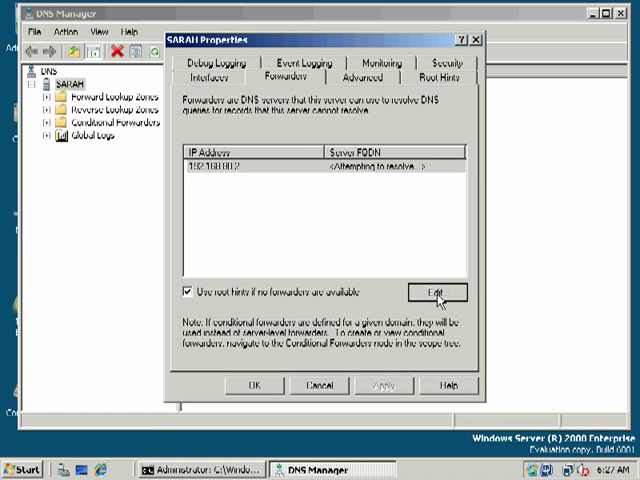
pyautogui.click(436, 292)
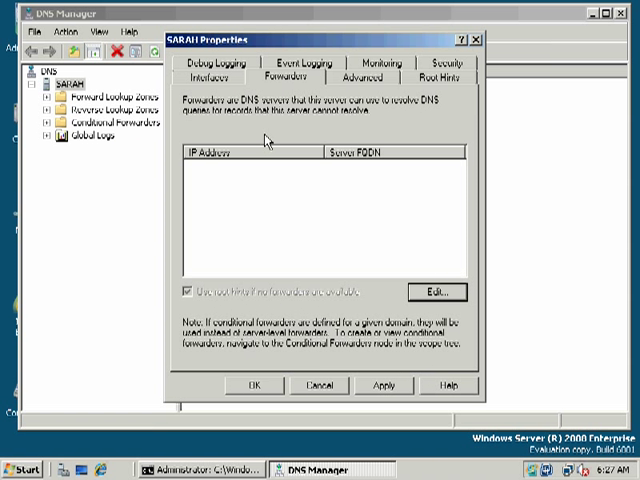
# Add a forwarder IP address beginning 194 and confirm it in the forwarder list.
pyautogui.click(436, 292)
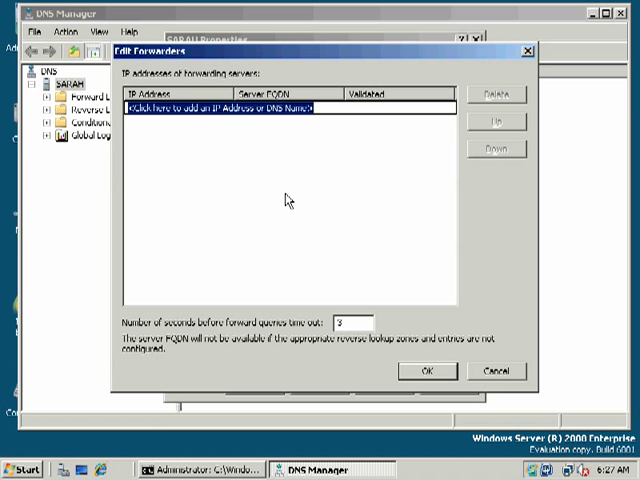
pyautogui.write('194')
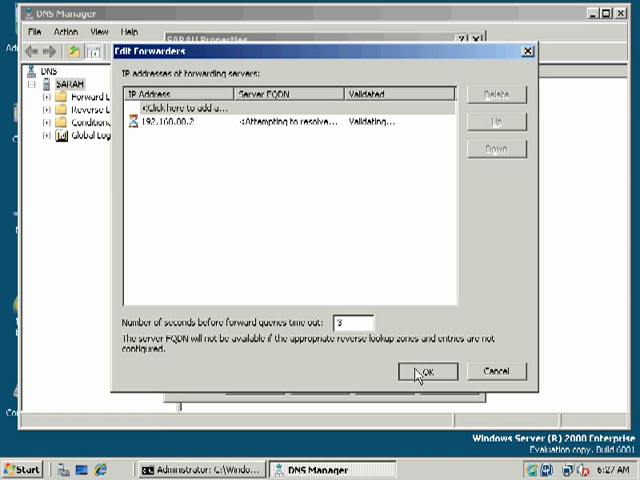
pyautogui.click(424, 372)
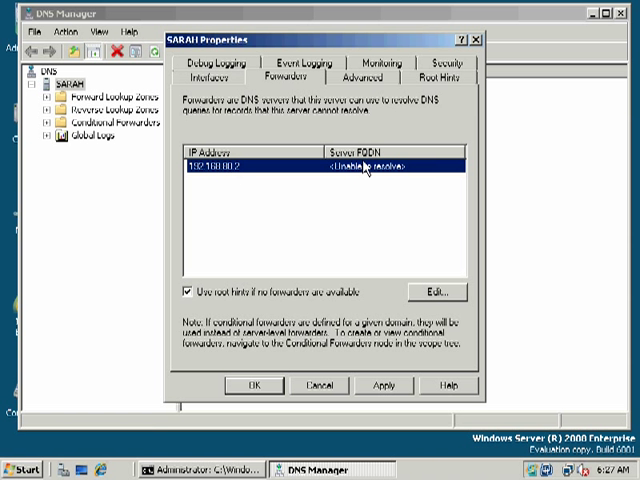
# Review the Root Hints servers, recheck Forwarders, then show the Advanced server options.
pyautogui.click(362, 76)
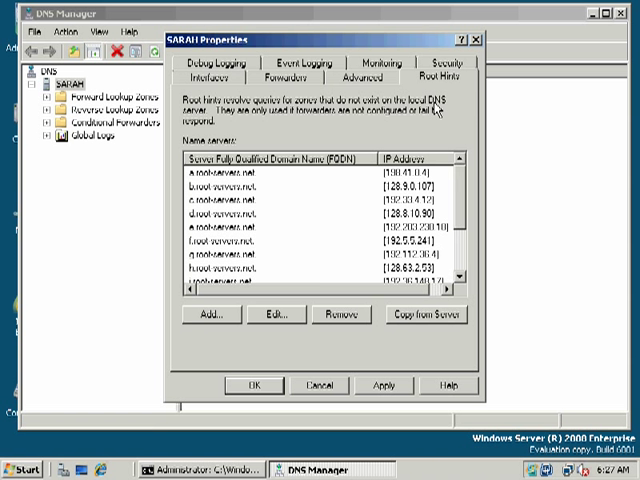
pyautogui.moveTo(464, 180)
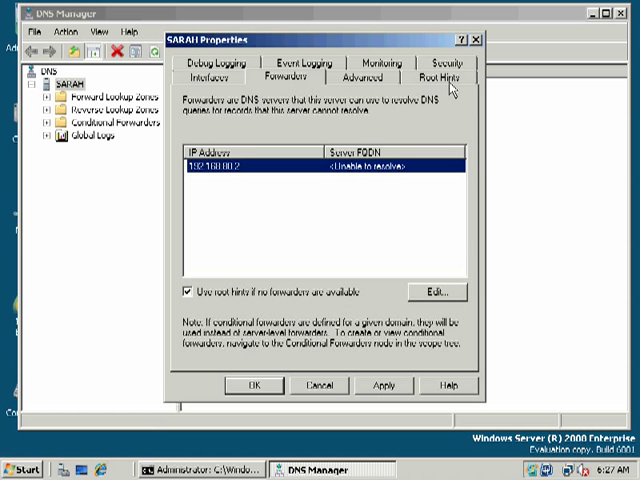
pyautogui.click(444, 76)
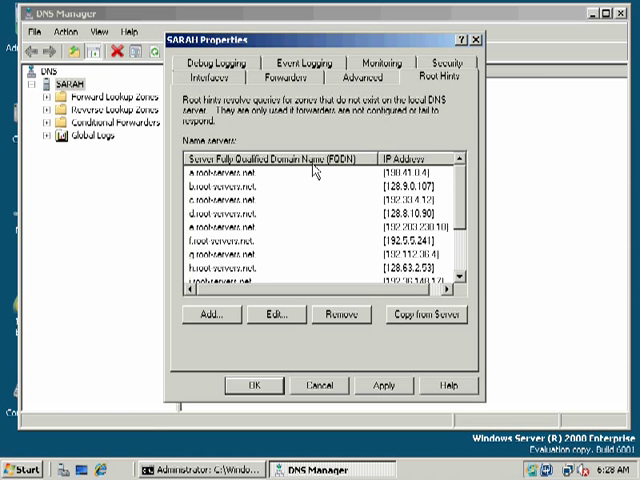
pyautogui.click(212, 314)
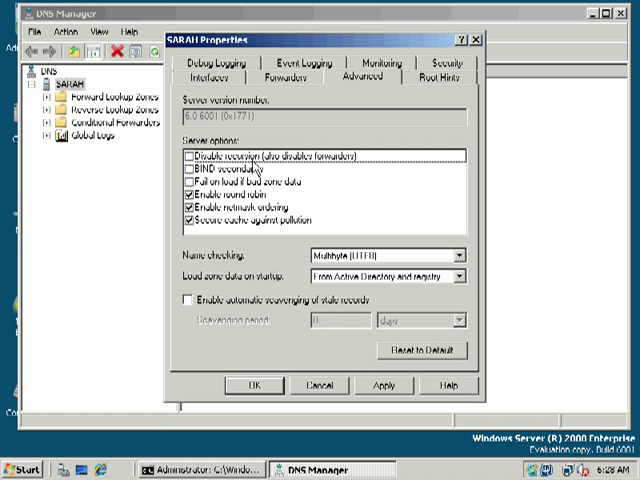
pyautogui.moveTo(360, 170)
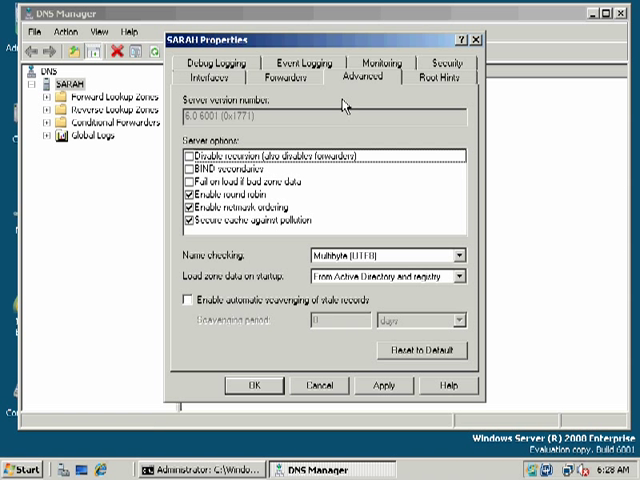
pyautogui.moveTo(344, 104)
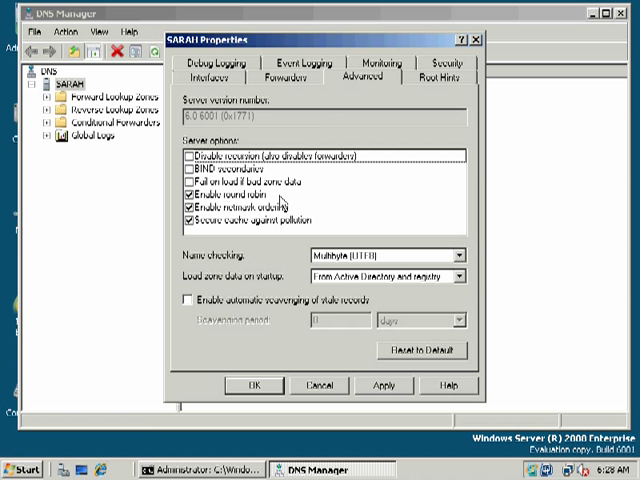
pyautogui.moveTo(284, 202)
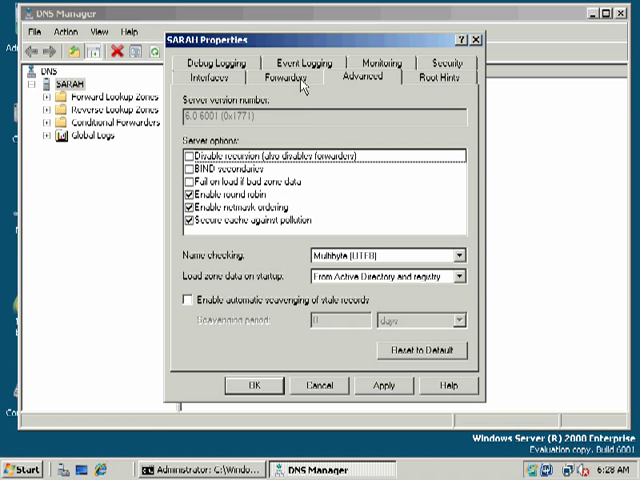
# Recheck the Forwarders list, then show the Monitoring page for simple and recursive query tests.
pyautogui.click(288, 76)
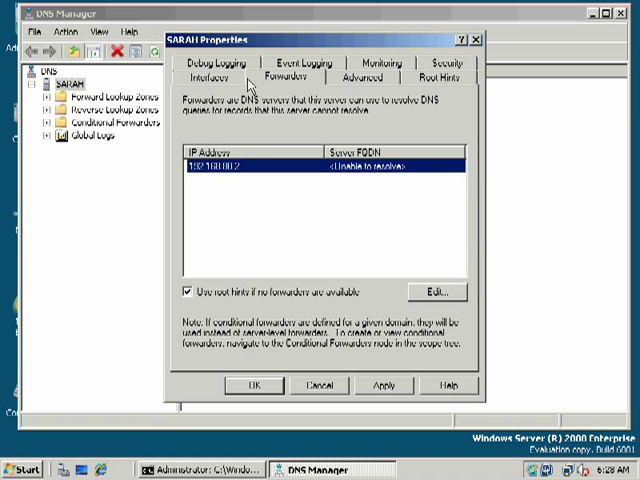
pyautogui.click(212, 76)
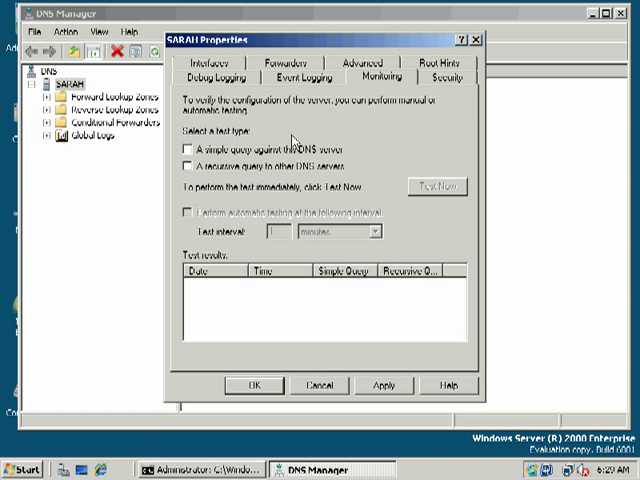
pyautogui.moveTo(316, 120)
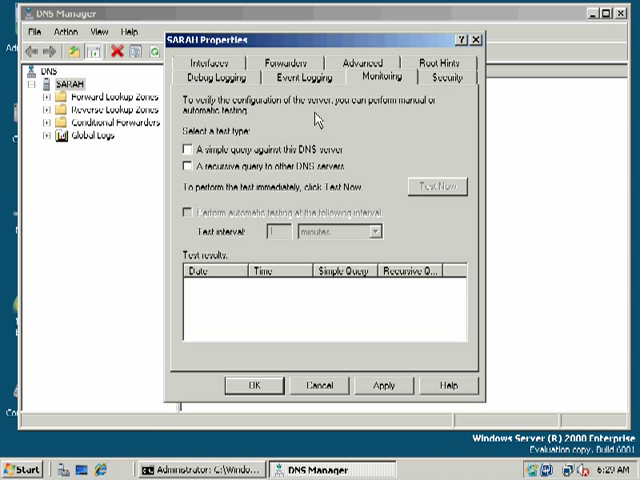
pyautogui.moveTo(284, 150)
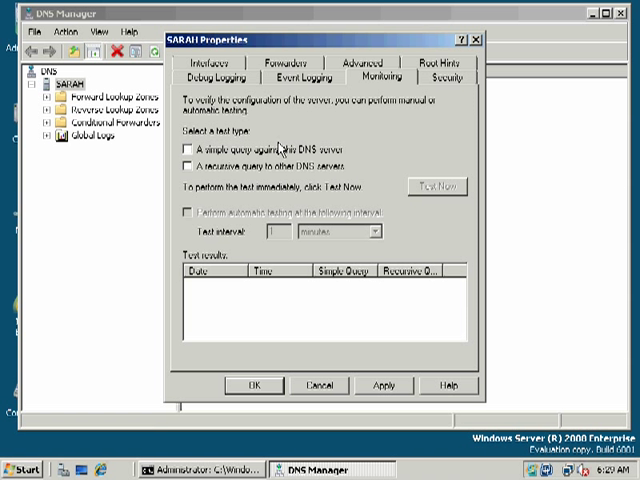
# Close the server Properties and expand Forward Lookup Zones to list its two zones.
pyautogui.click(296, 76)
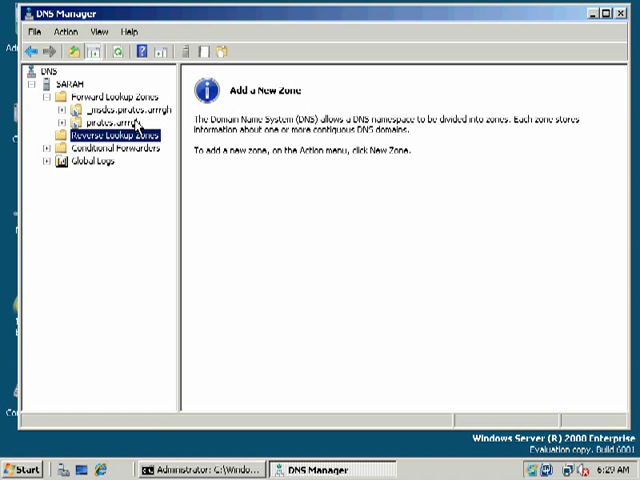
pyautogui.click(100, 96)
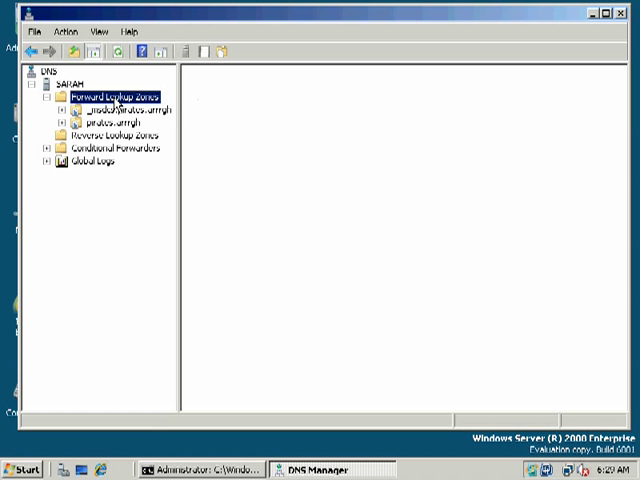
# Select the pirates.arrrgh zone to show its SOA, NS and host records and expand its subfolders.
pyautogui.click(112, 88)
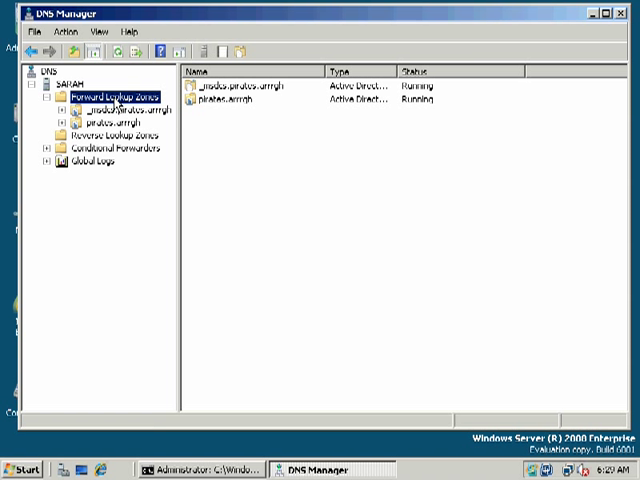
pyautogui.click(110, 132)
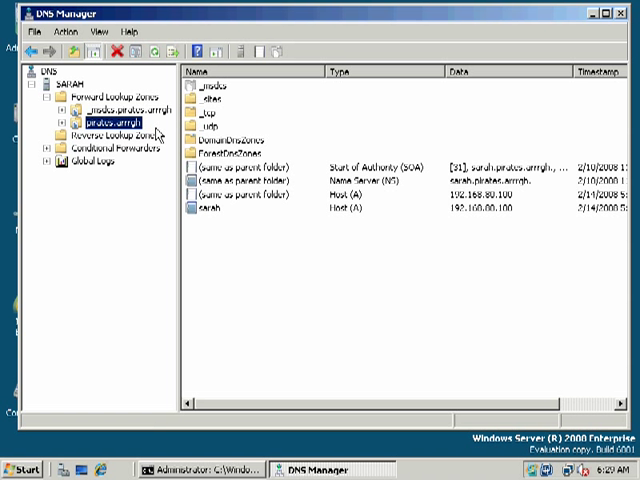
pyautogui.moveTo(228, 212)
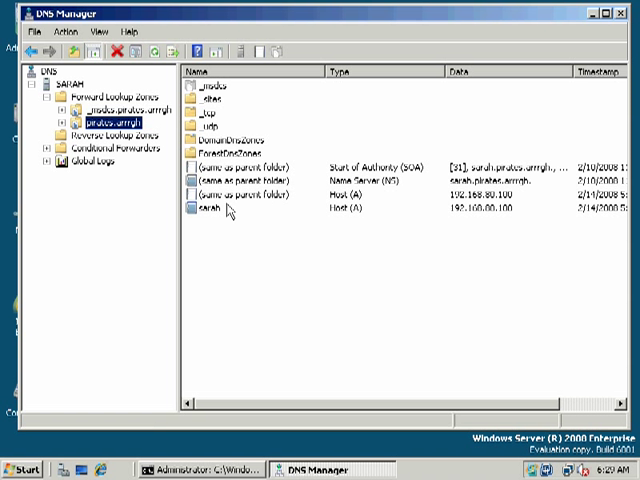
pyautogui.click(210, 212)
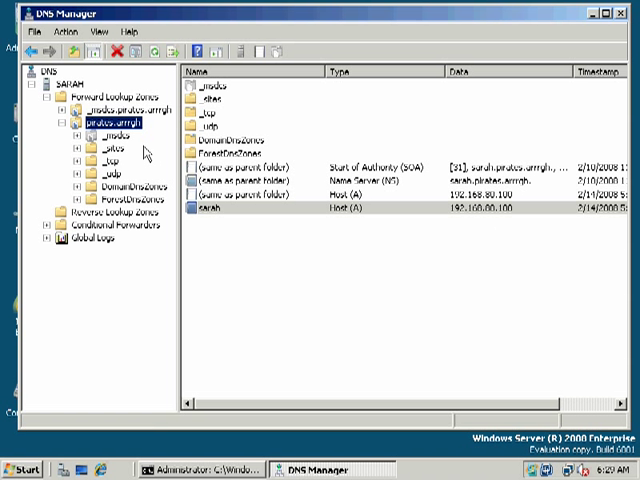
pyautogui.click(96, 160)
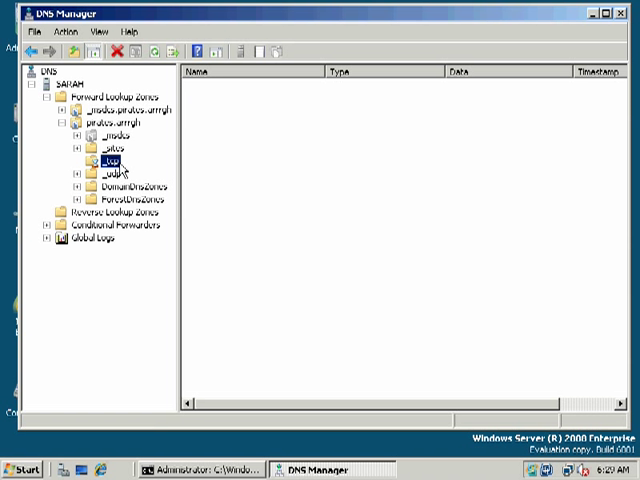
pyautogui.click(104, 158)
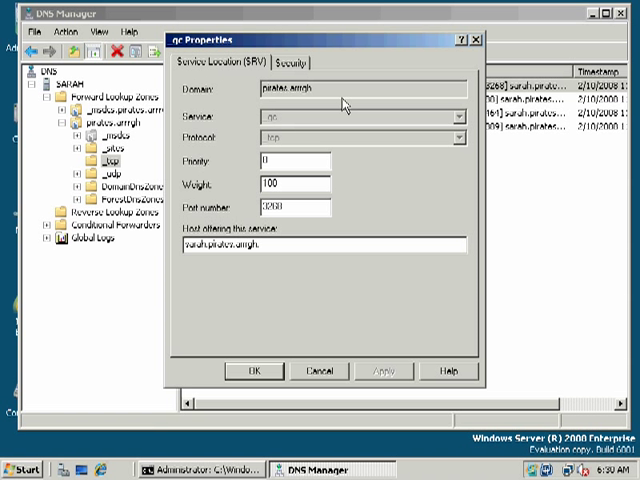
pyautogui.moveTo(312, 342)
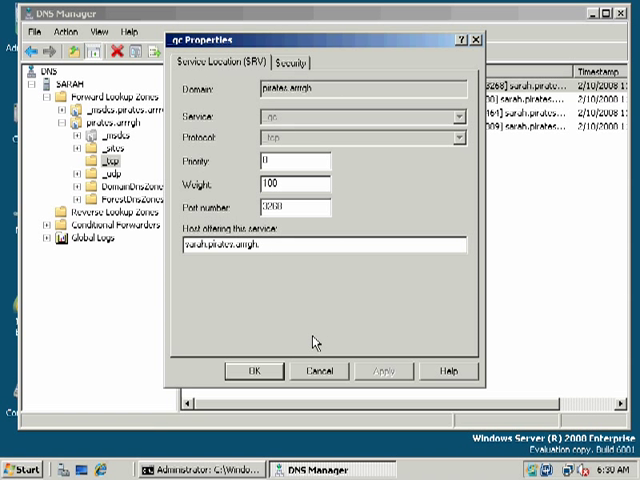
pyautogui.click(312, 368)
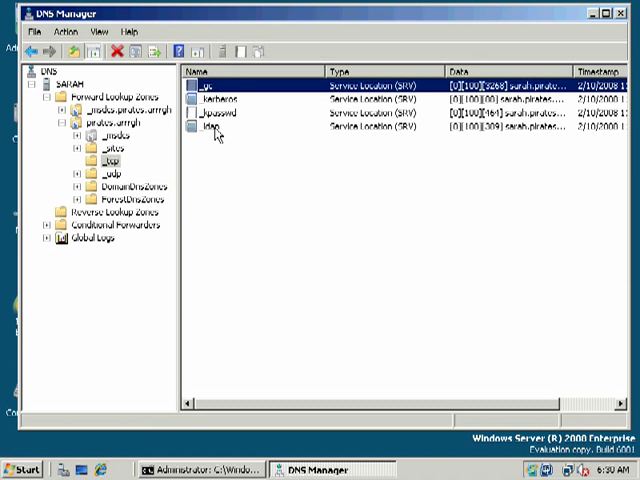
pyautogui.click(220, 104)
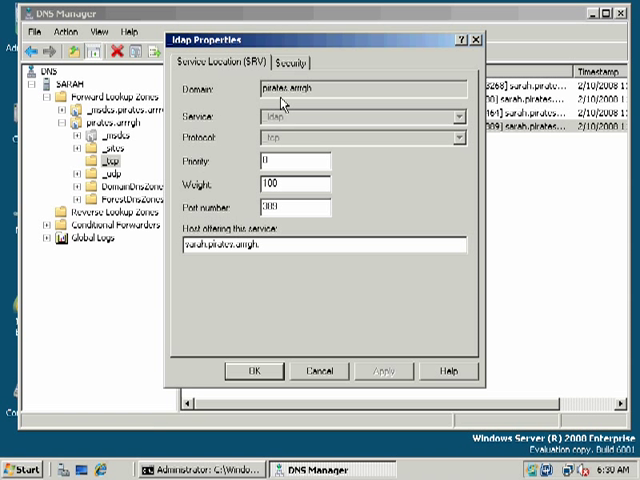
pyautogui.moveTo(196, 268)
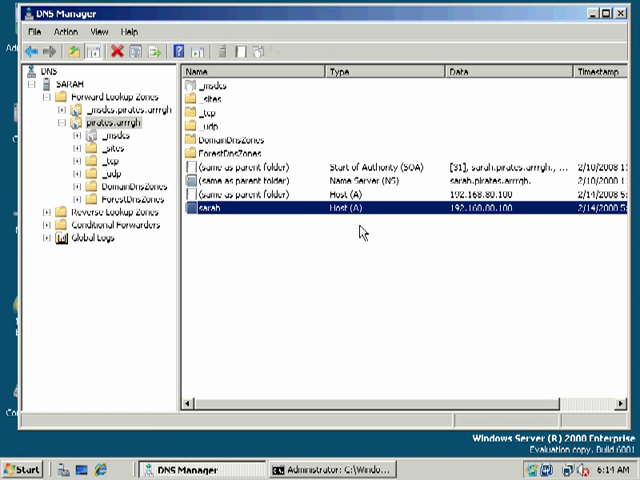
pyautogui.moveTo(300, 182)
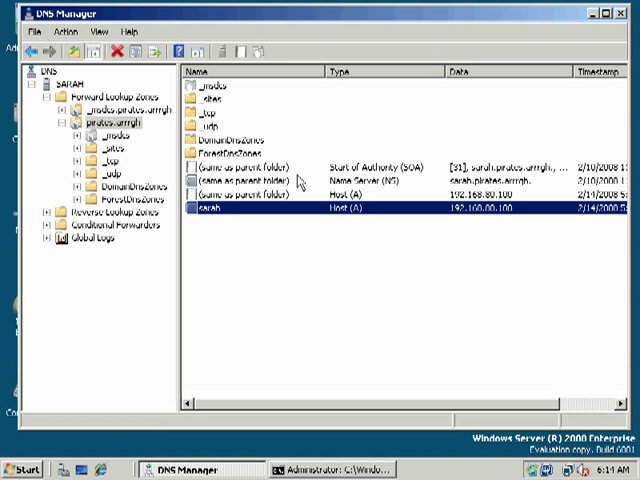
pyautogui.moveTo(368, 262)
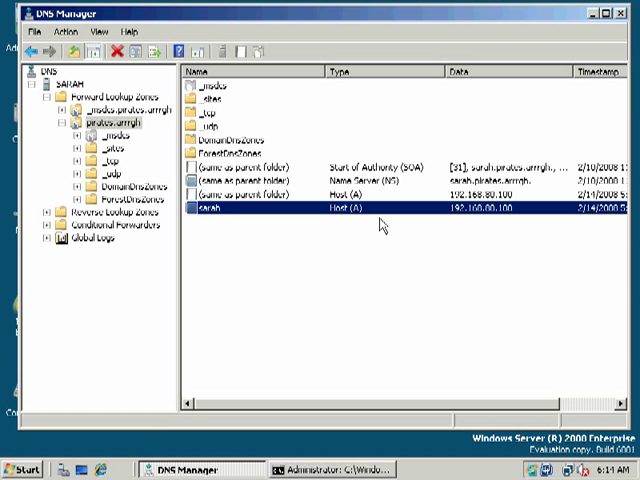
pyautogui.moveTo(338, 222)
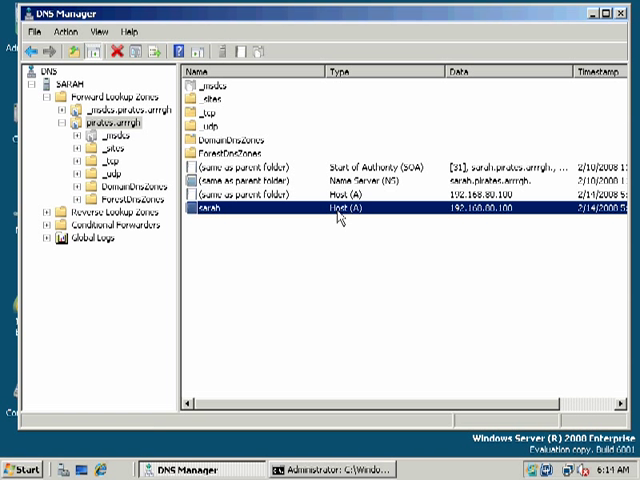
pyautogui.moveTo(338, 216)
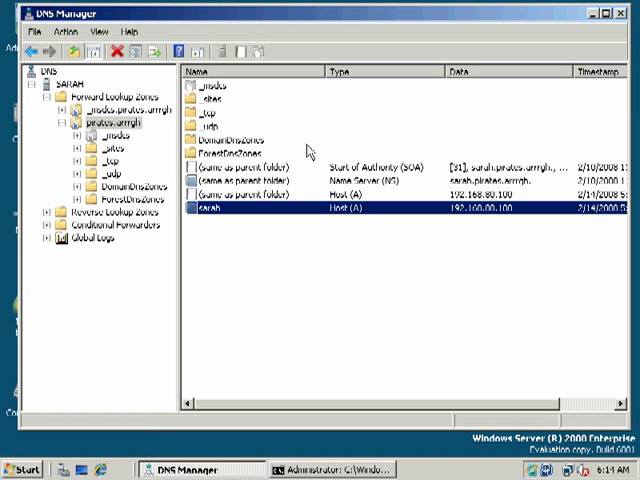
pyautogui.moveTo(310, 150)
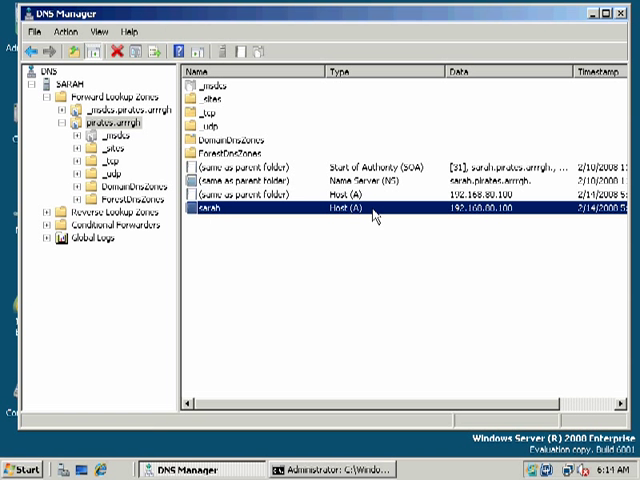
pyautogui.moveTo(368, 216)
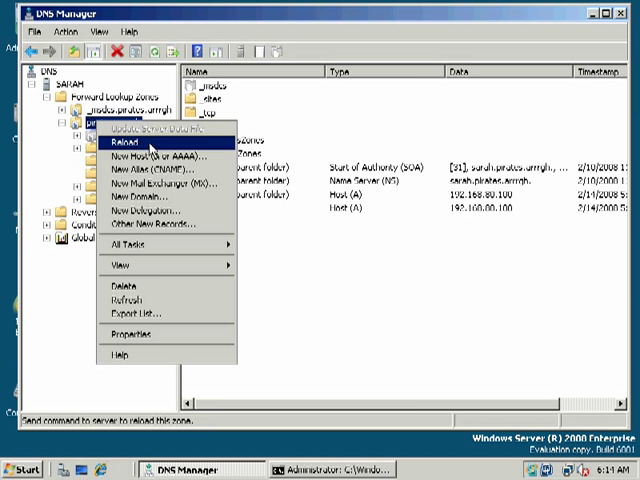
# In pirates.arrrgh zone Properties, set Dynamic updates to Nonsecure and secure.
pyautogui.click(134, 330)
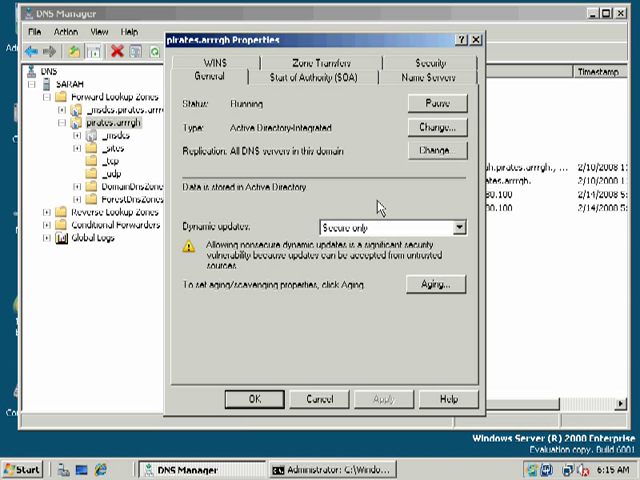
pyautogui.moveTo(464, 236)
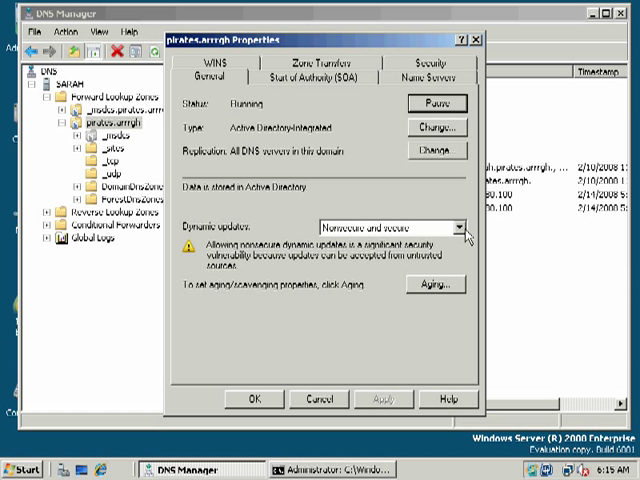
pyautogui.click(460, 224)
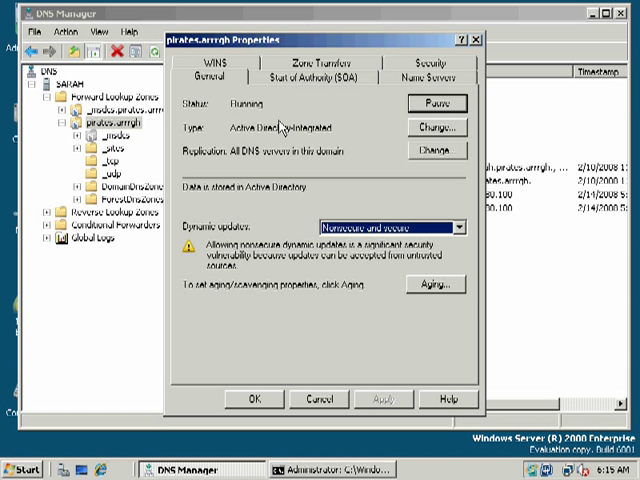
pyautogui.moveTo(348, 132)
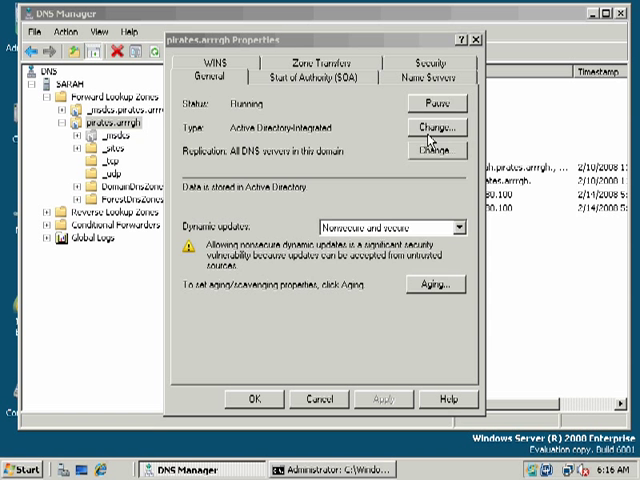
pyautogui.click(436, 126)
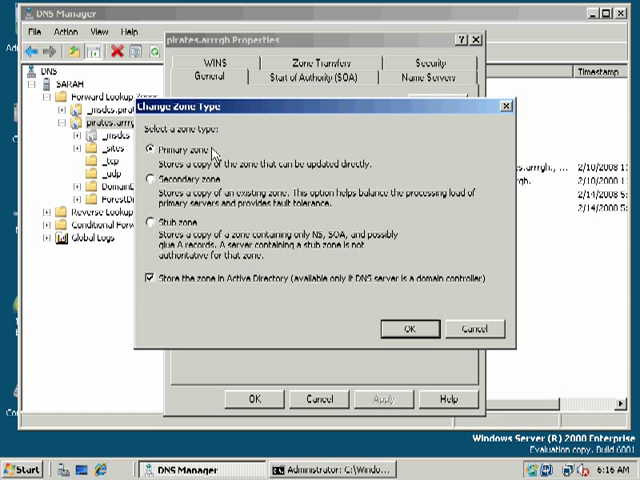
pyautogui.moveTo(224, 140)
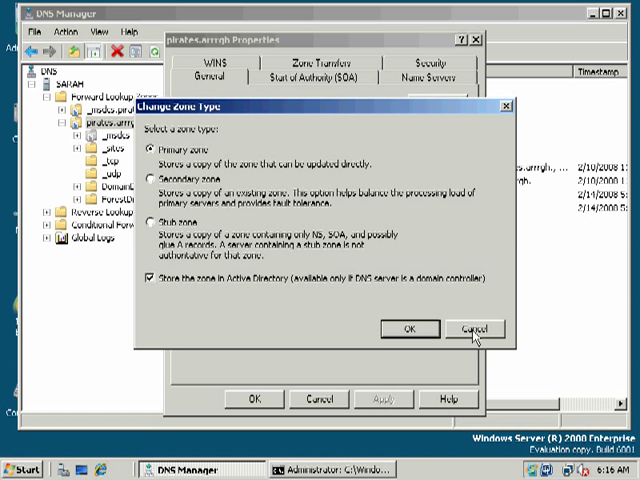
pyautogui.click(470, 328)
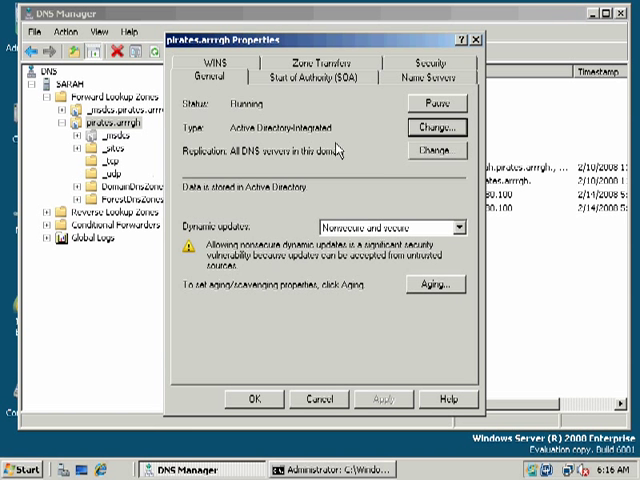